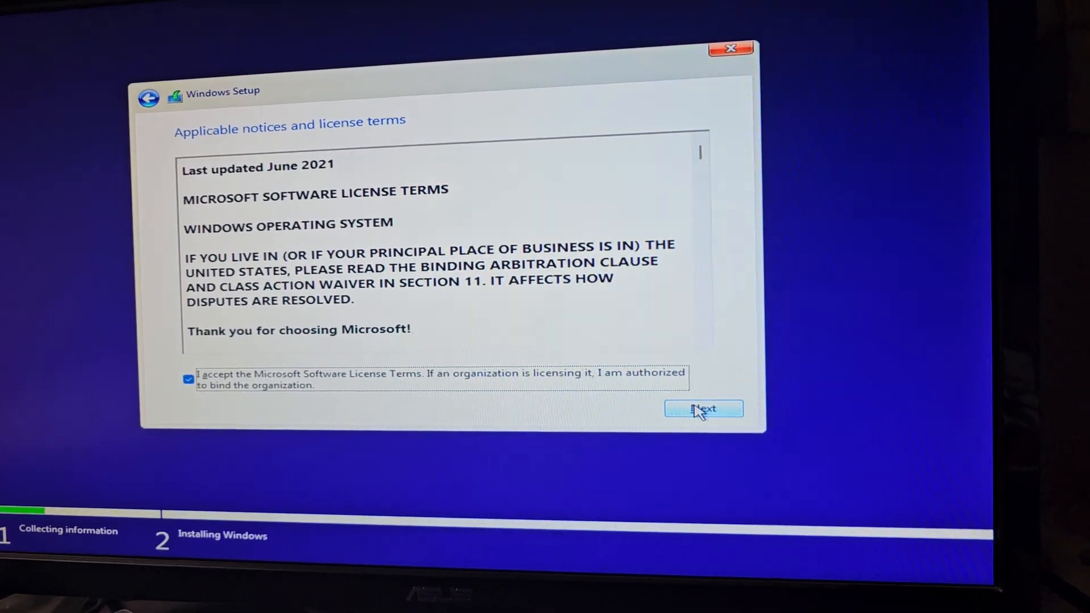
Accept the license terms, find no drives listed, and confirm quitting the installation
{"action": "left_click", "coordinate": [703, 407]}
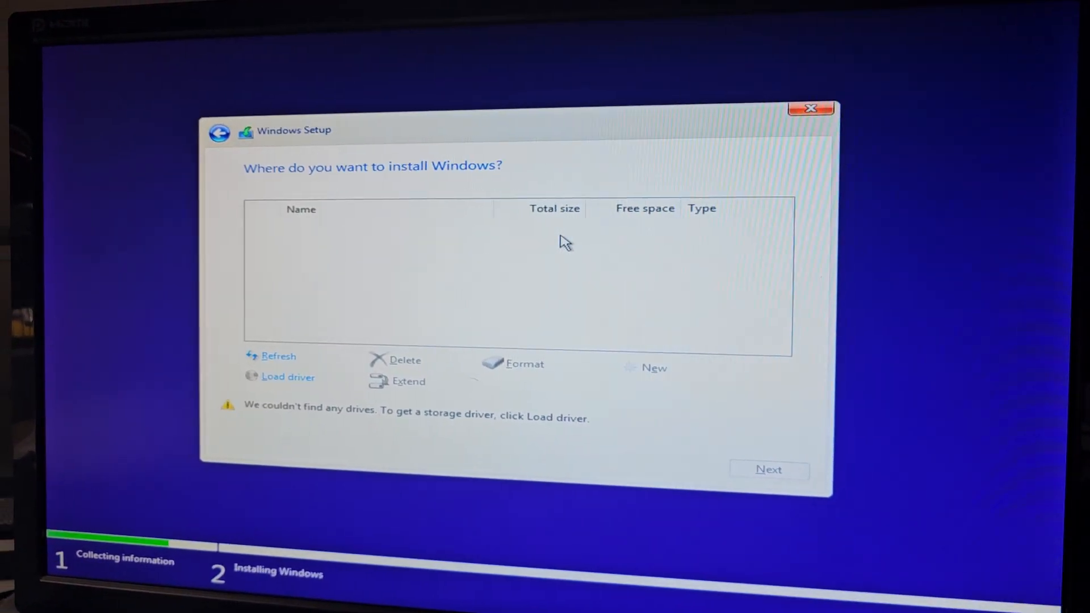
{"action": "left_click", "coordinate": [809, 108]}
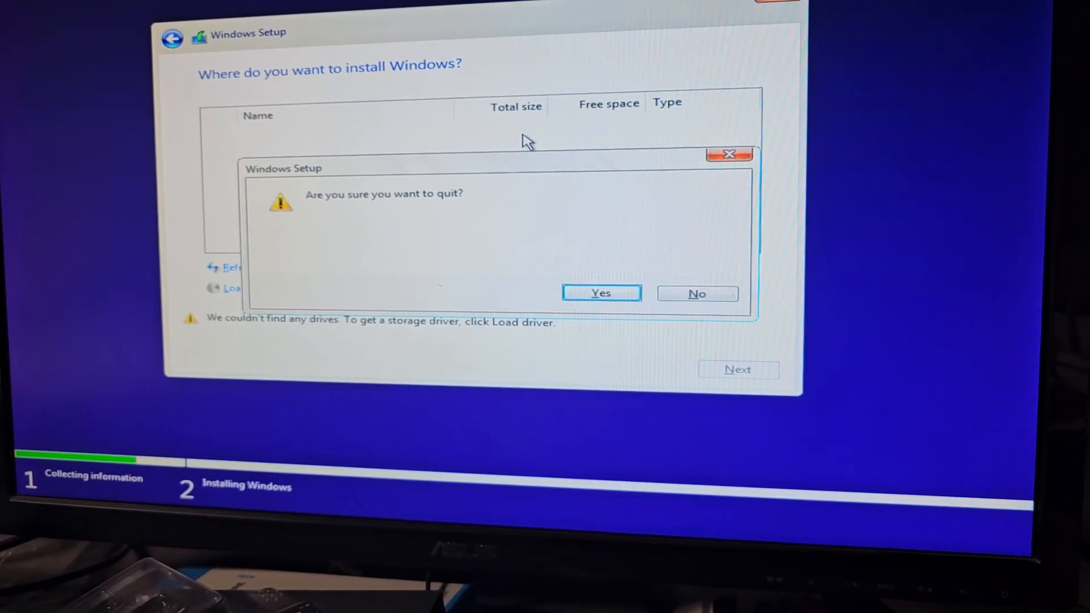
{"action": "left_click", "coordinate": [600, 293]}
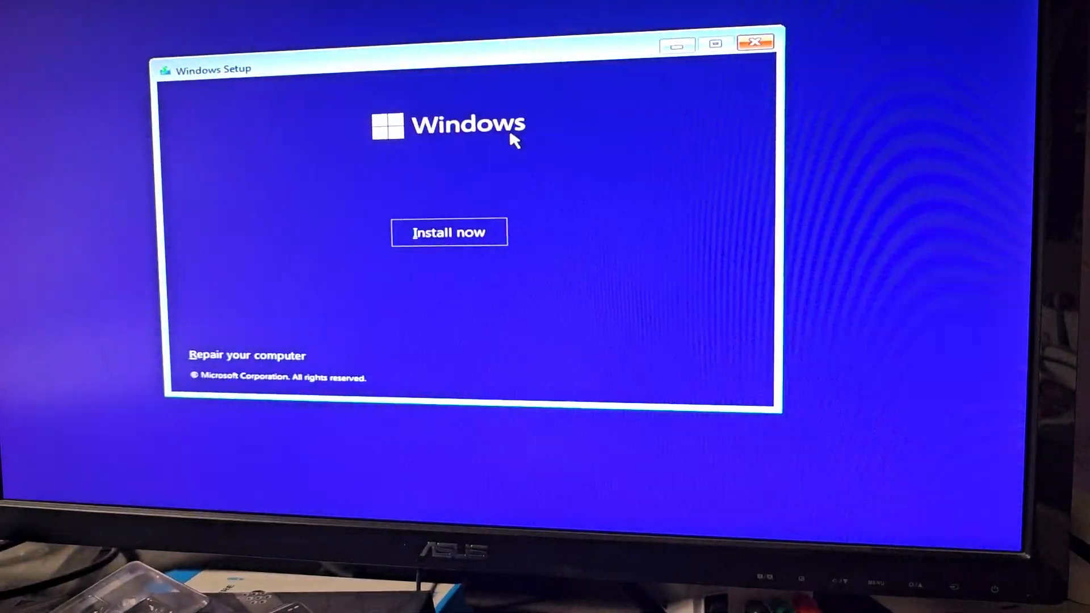
Close the Windows Setup window so the computer restarts toward the UEFI BIOS
{"action": "left_click", "coordinate": [755, 42]}
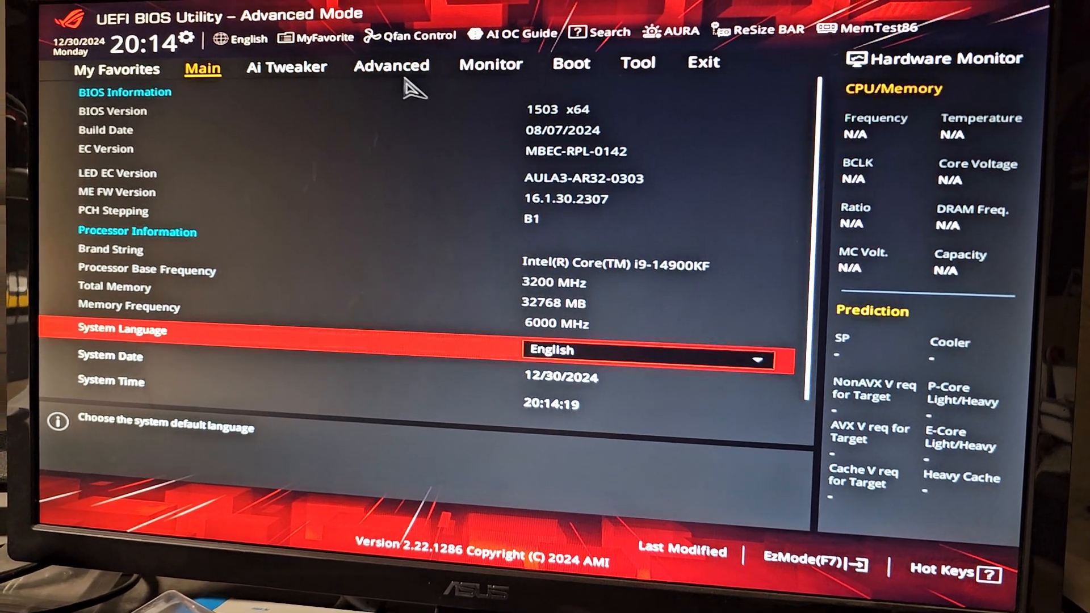
Reach the VMD Setup menu under Advanced > System Agent (SA) Configuration
{"action": "left_click", "coordinate": [391, 66]}
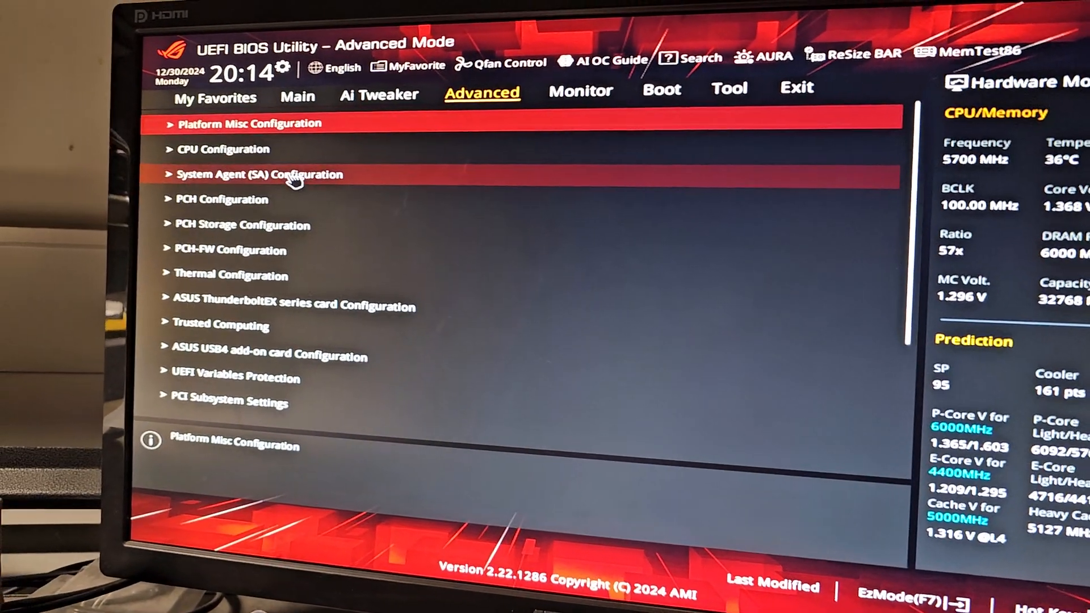
{"action": "left_click", "coordinate": [253, 175]}
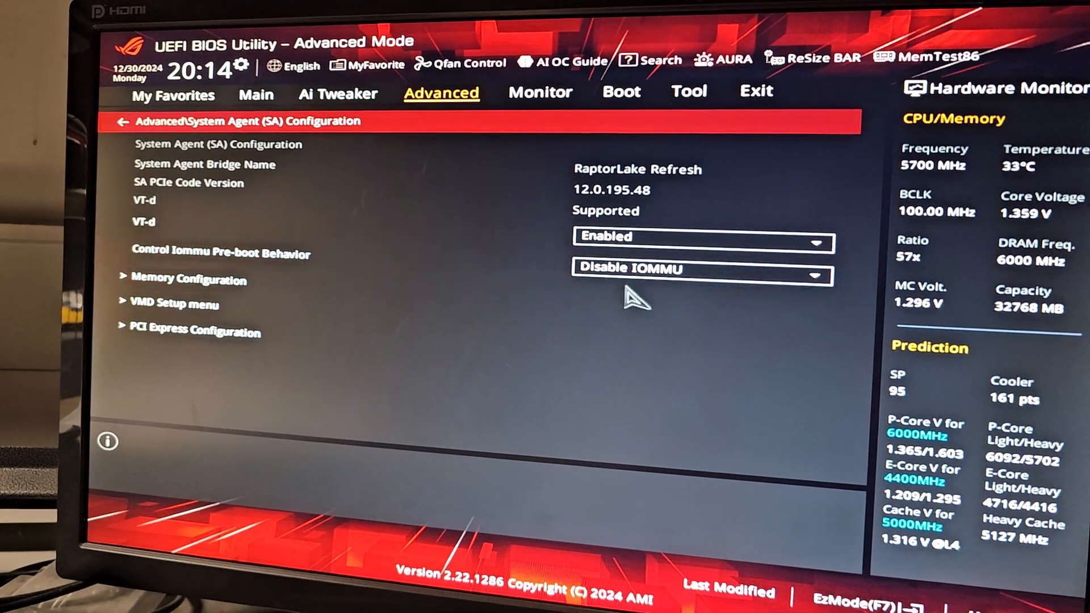
{"action": "mouse_move", "coordinate": [174, 303]}
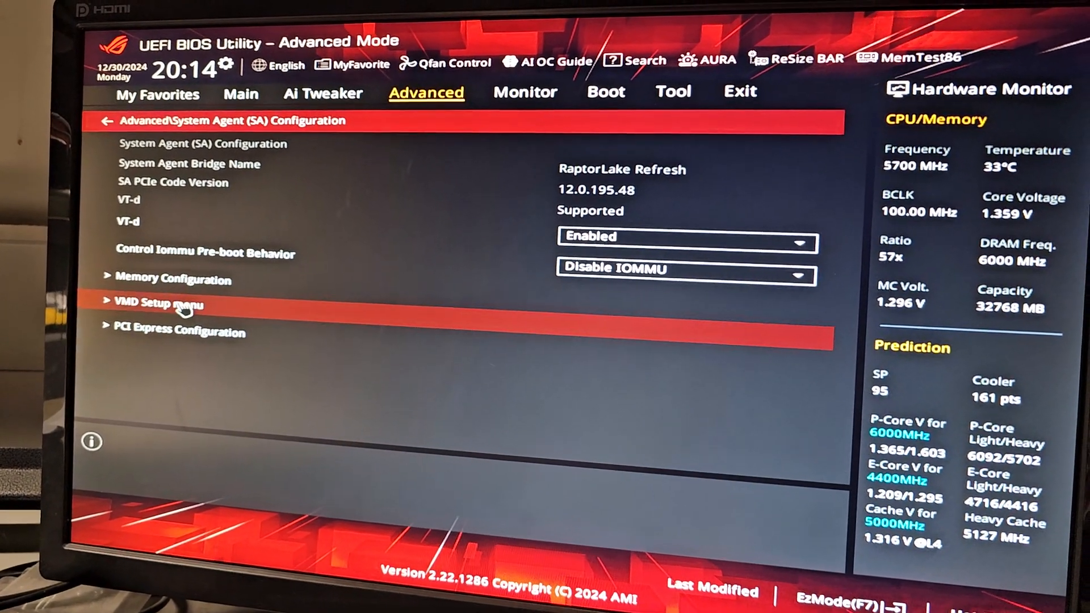
{"action": "left_click", "coordinate": [173, 301]}
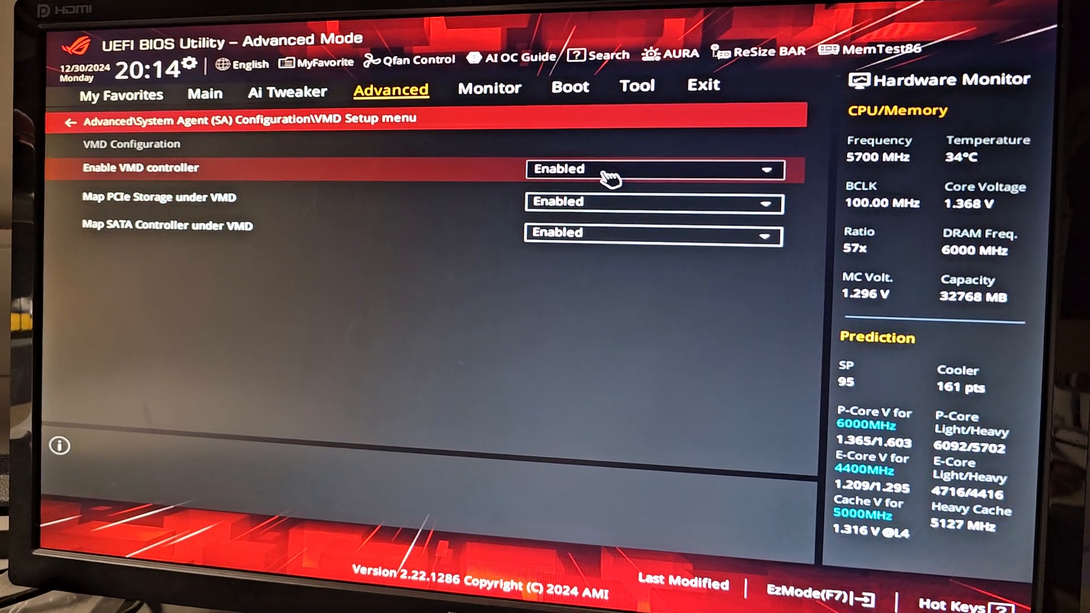
Set Enable VMD controller to Disabled and acknowledge the data-loss warning
{"action": "left_click", "coordinate": [654, 169]}
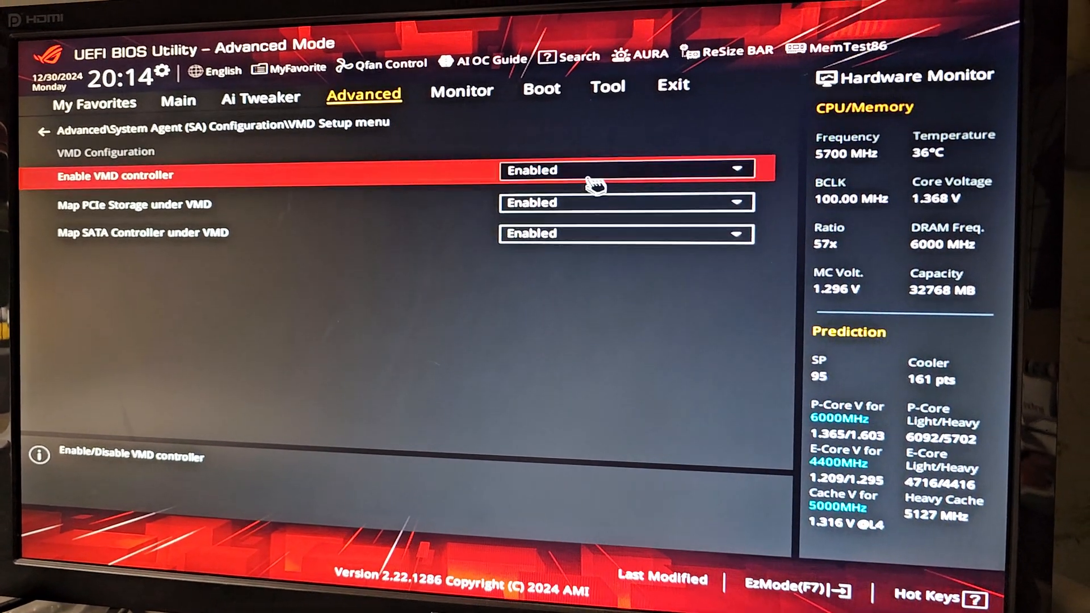
{"action": "left_click", "coordinate": [626, 169]}
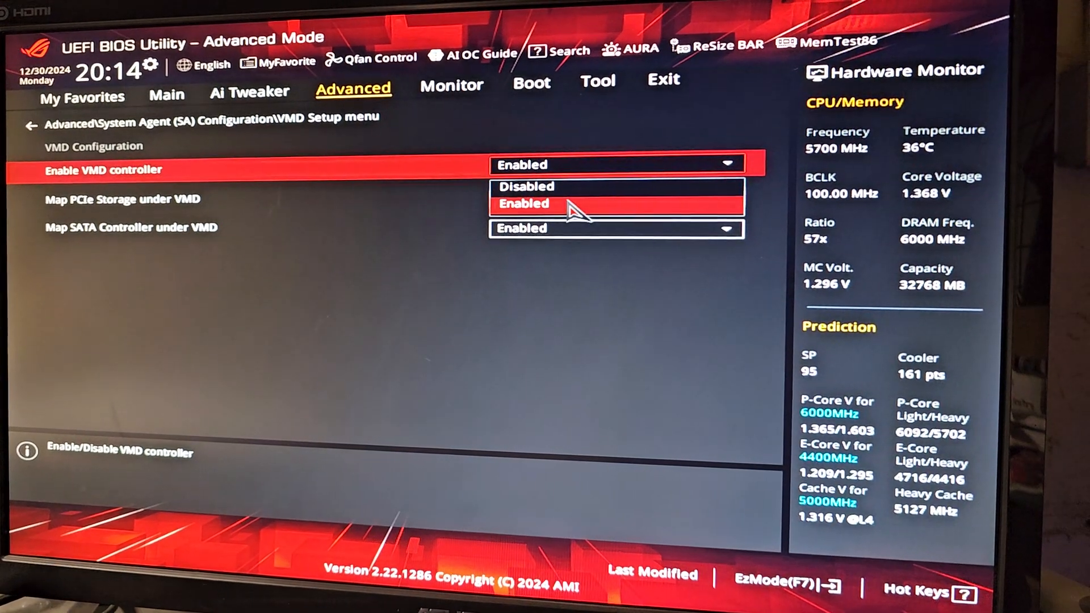
{"action": "left_click", "coordinate": [525, 186]}
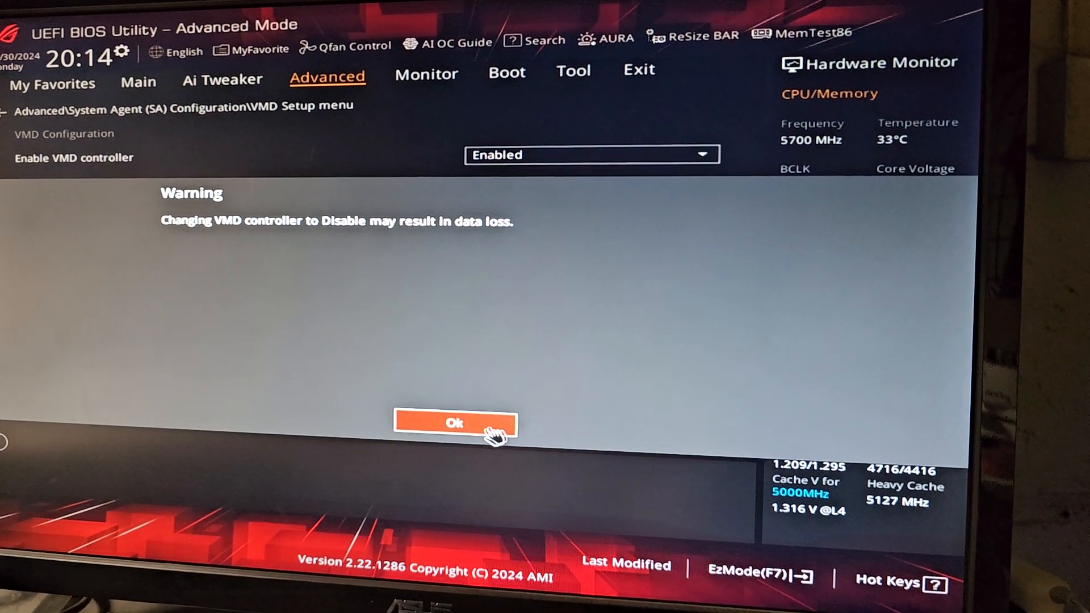
{"action": "left_click", "coordinate": [454, 424]}
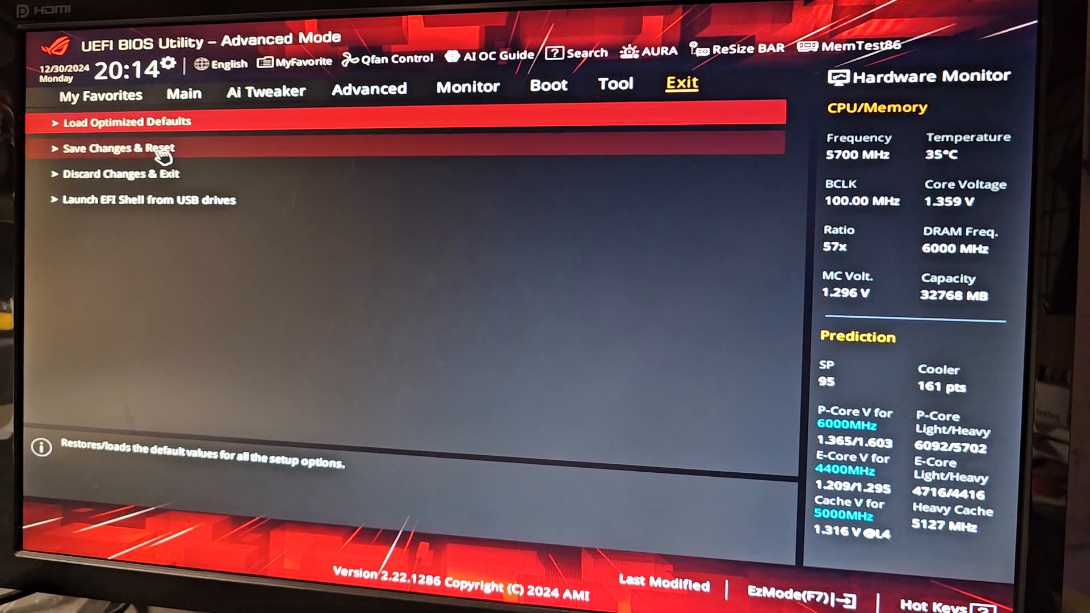
Save Changes & Reset and confirm, rebooting with VMD disabled
{"action": "left_click", "coordinate": [117, 147]}
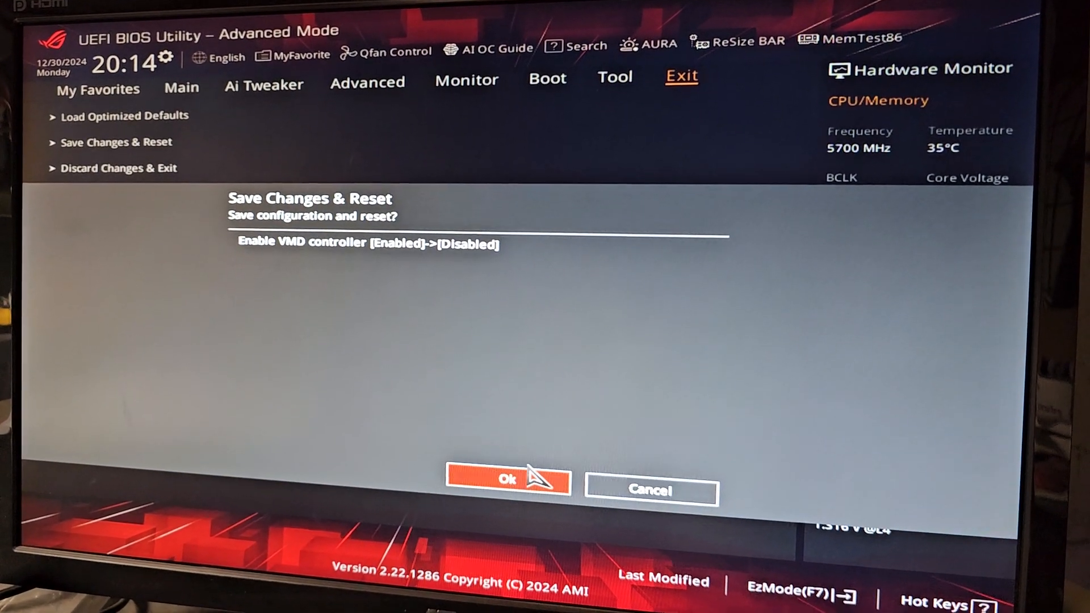
{"action": "left_click", "coordinate": [506, 478]}
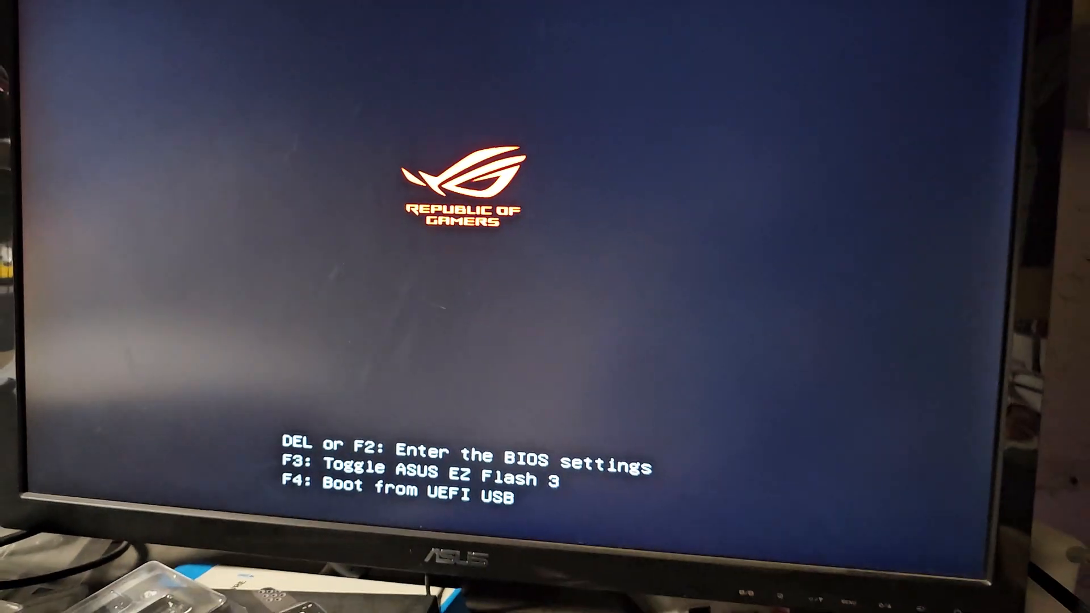
Enter the BIOS with DEL and boot from UEFI: SanDisk Cruzer Fit 1.22, Partition 1
{"action": "key", "text": "del"}
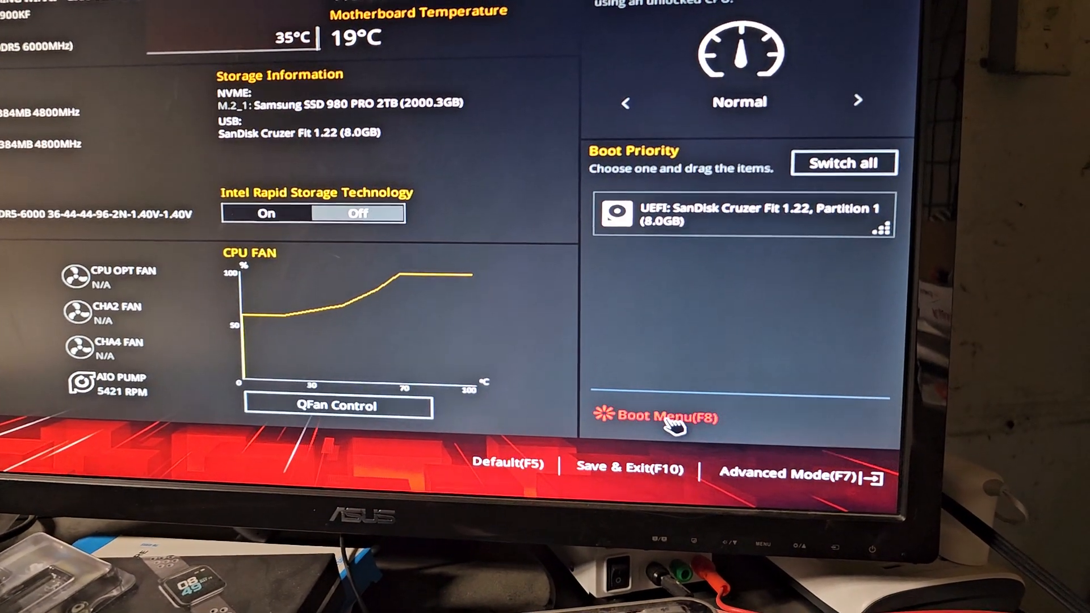
{"action": "left_click", "coordinate": [661, 417]}
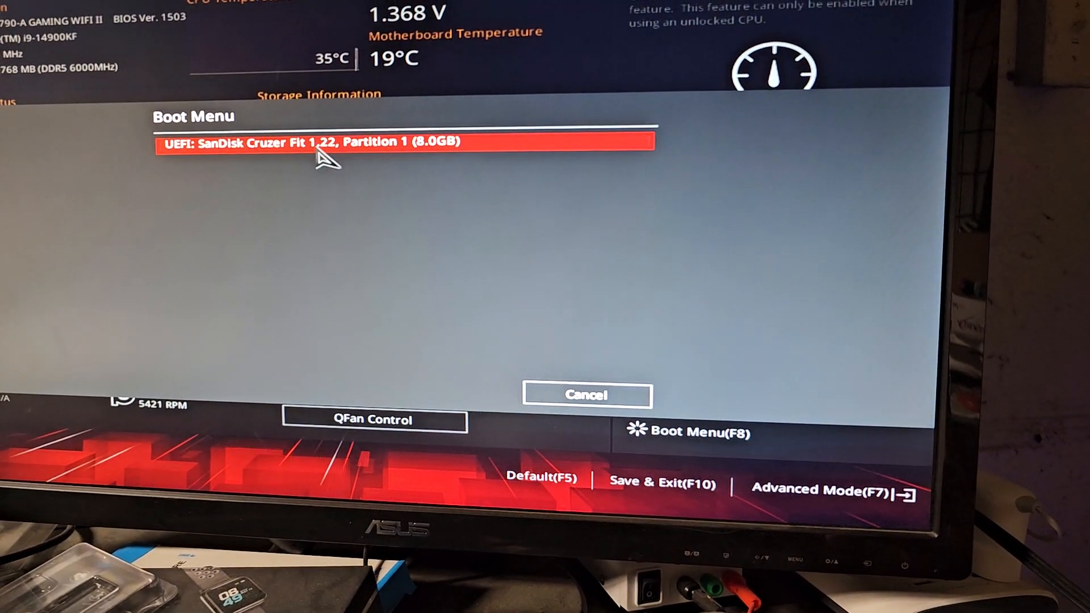
{"action": "left_click", "coordinate": [314, 142]}
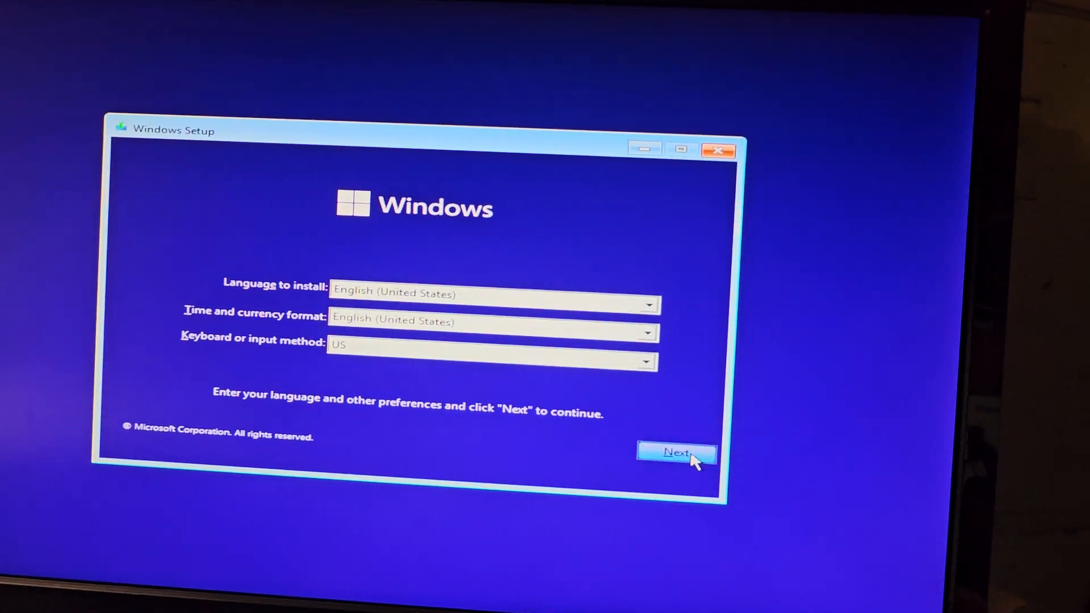
Keep default language, skip the product key, and choose Windows 11 Home as the edition
{"action": "left_click", "coordinate": [675, 453]}
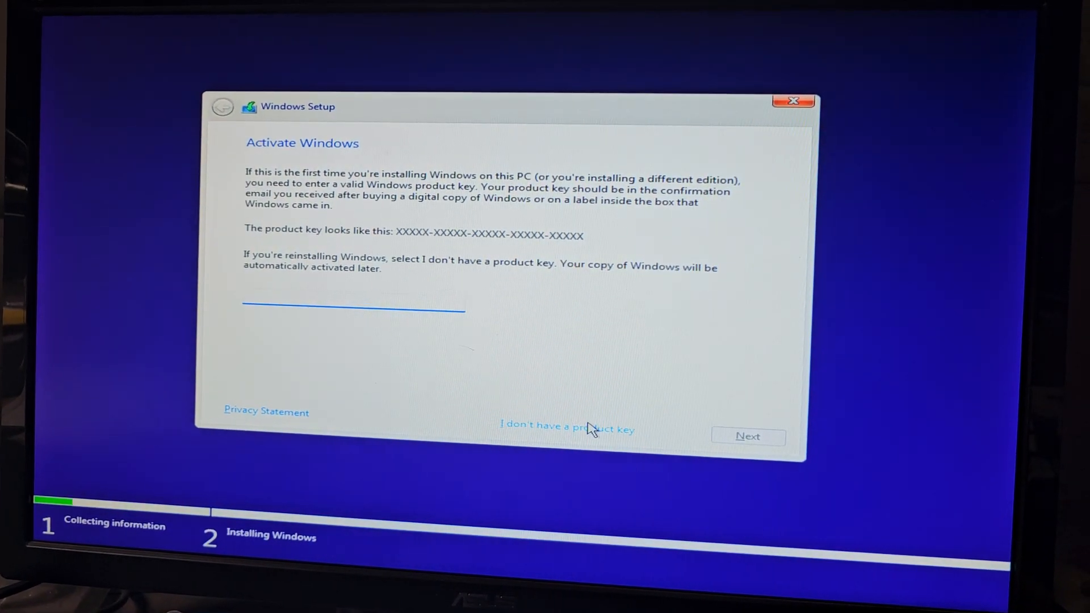
{"action": "left_click", "coordinate": [568, 429]}
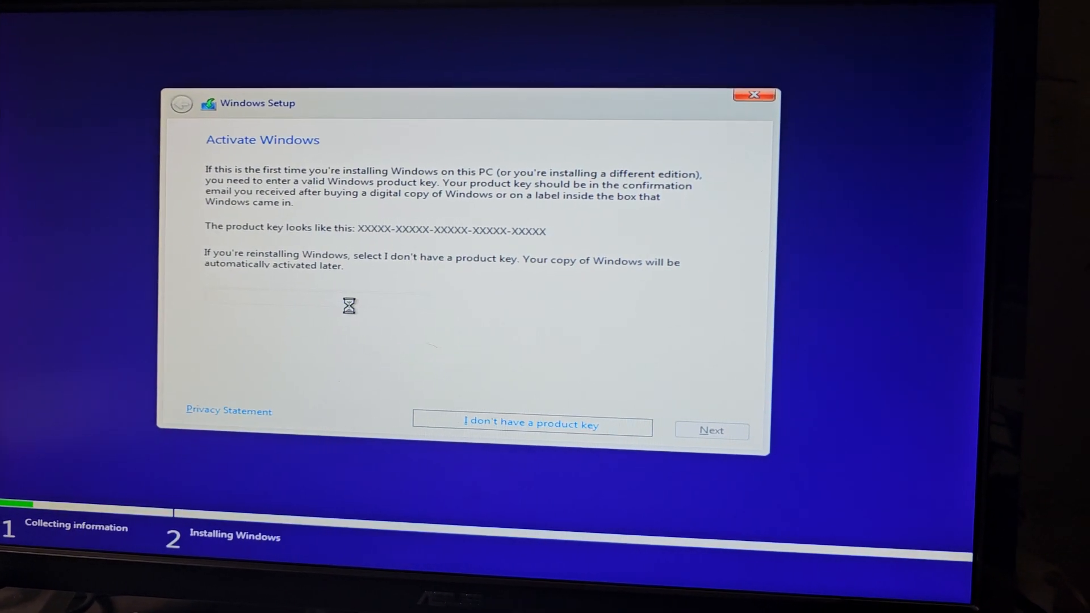
{"action": "left_click", "coordinate": [530, 425]}
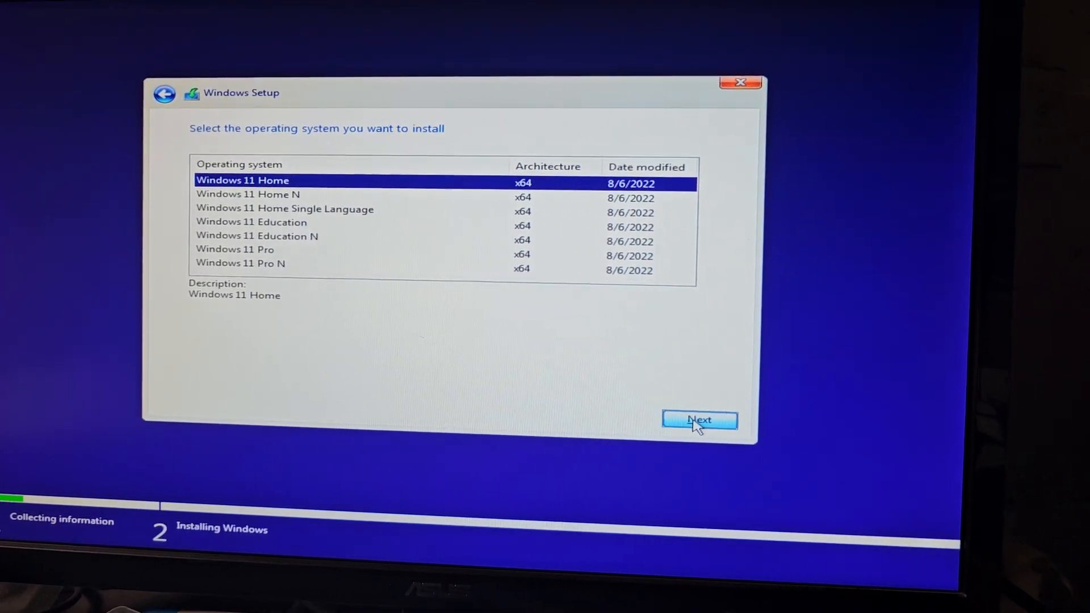
{"action": "left_click", "coordinate": [700, 420]}
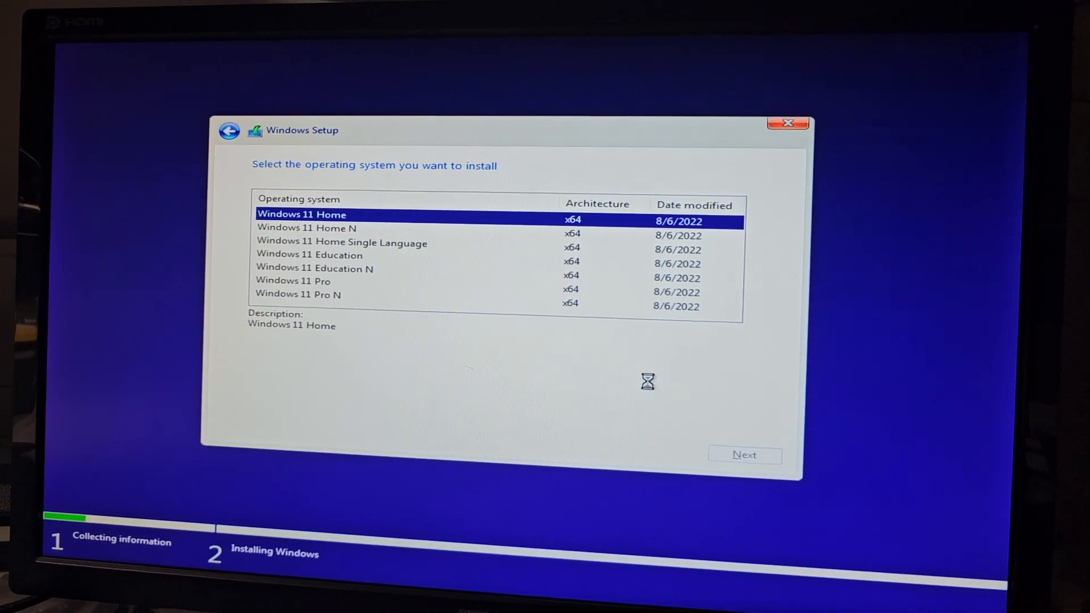
{"action": "left_click", "coordinate": [743, 454]}
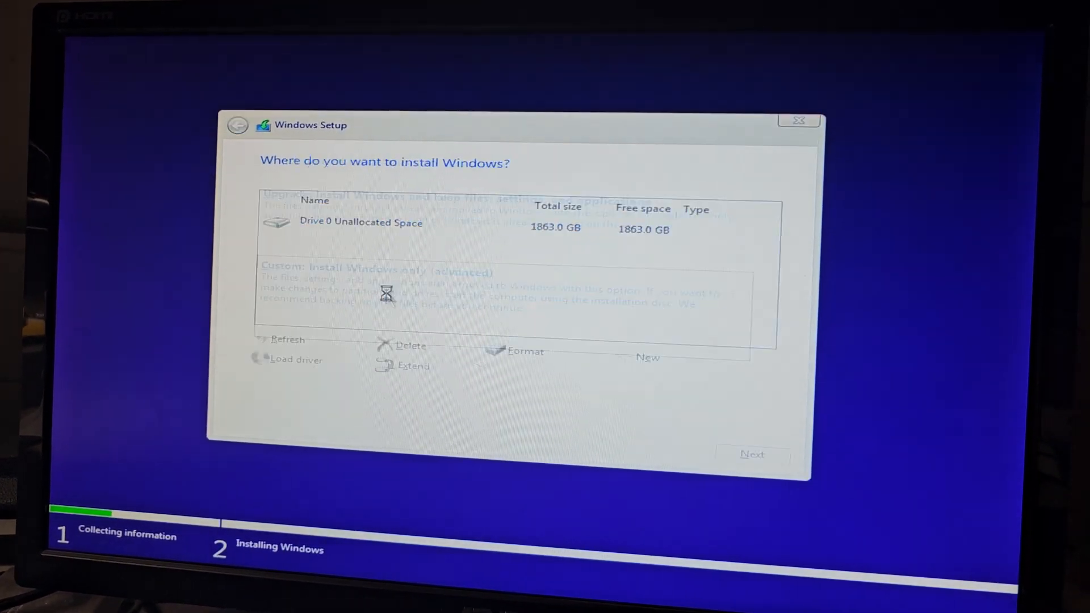
Choose Custom install onto Drive 0's 1863 GB unallocated space, starting file copy
{"action": "left_click", "coordinate": [361, 222]}
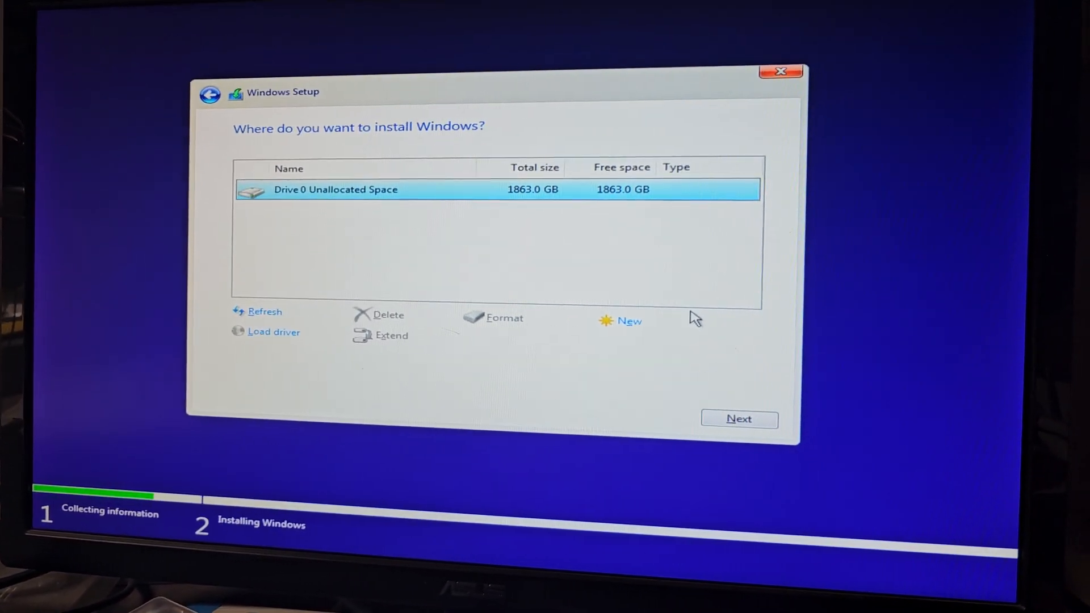
{"action": "left_click", "coordinate": [738, 419]}
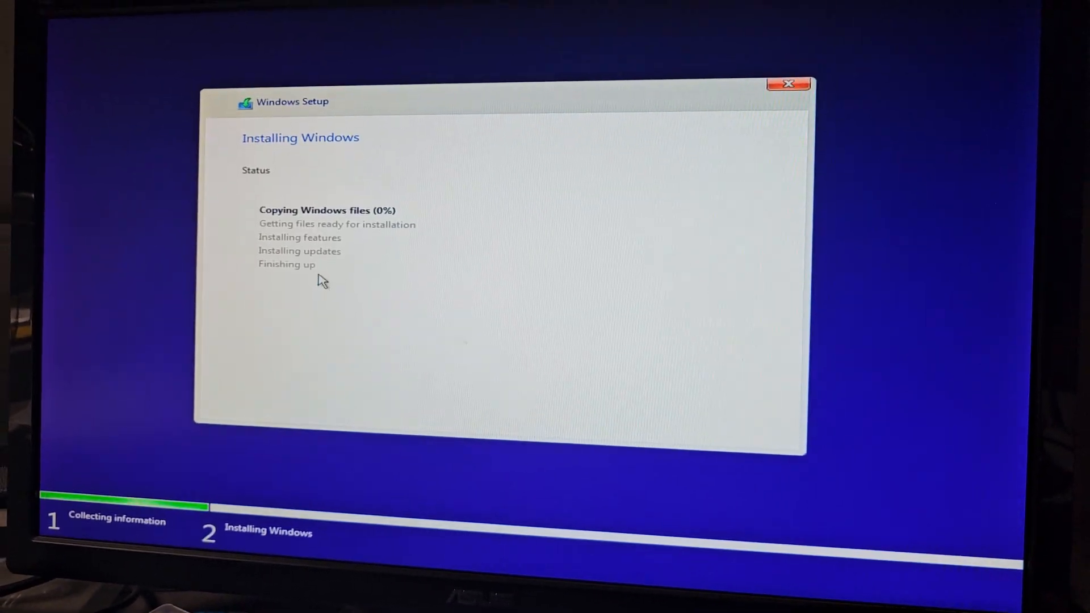